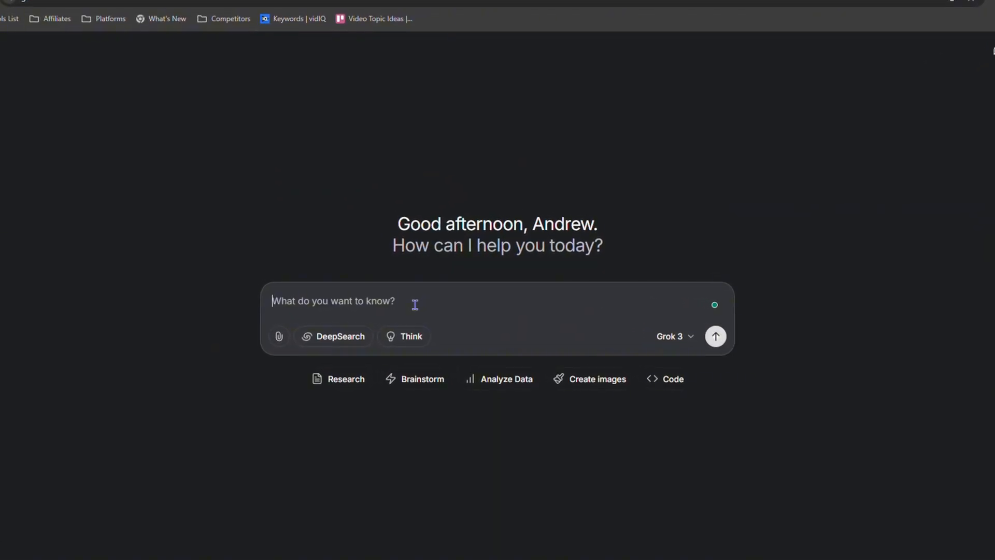
- Ask Grok "fc barcelona" and get an overview of the club's season and news
{"action": "type", "text": "fc barcelona"}
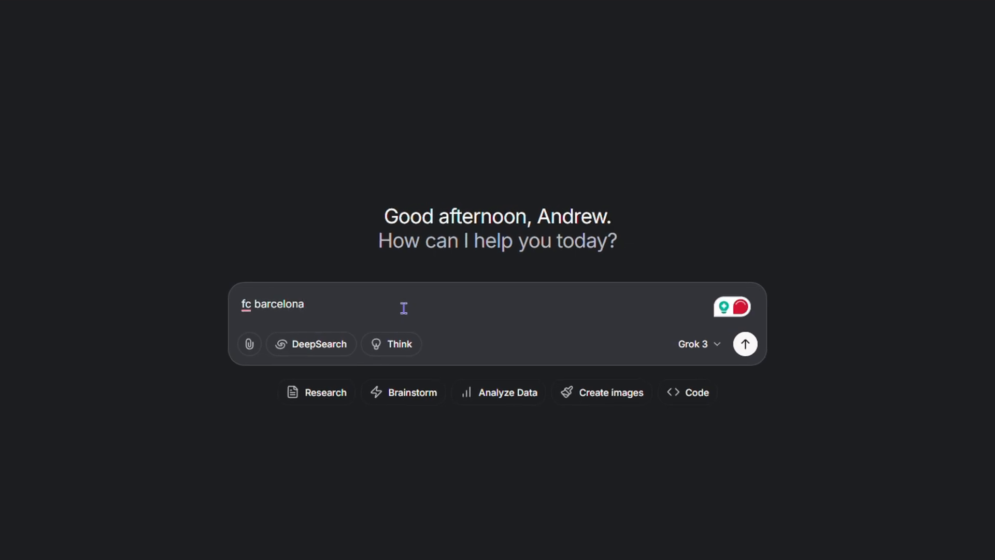
{"action": "left_click", "coordinate": [746, 344]}
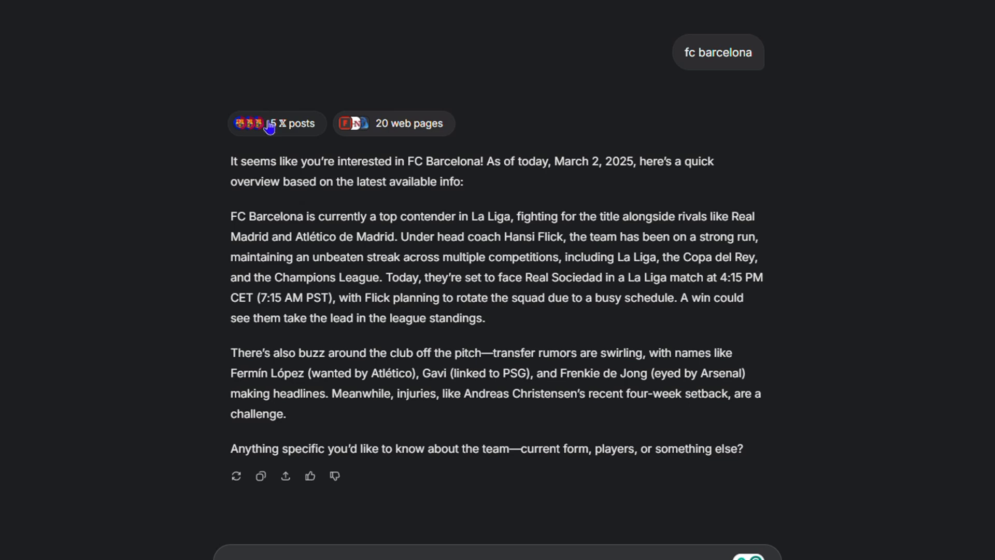
- Show the 5 X posts behind the FC Barcelona answer in the side panel
{"action": "left_click", "coordinate": [292, 123]}
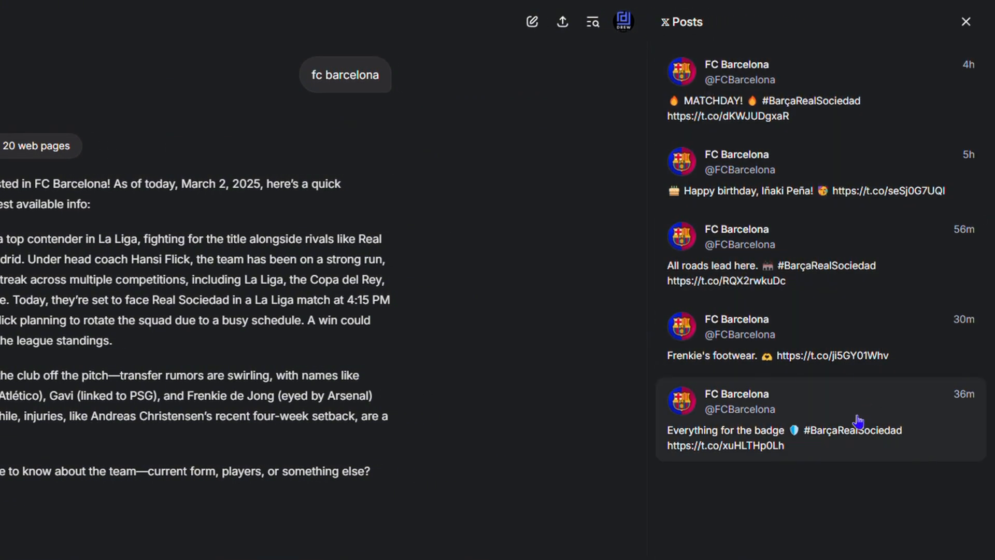
{"action": "mouse_move", "coordinate": [787, 312]}
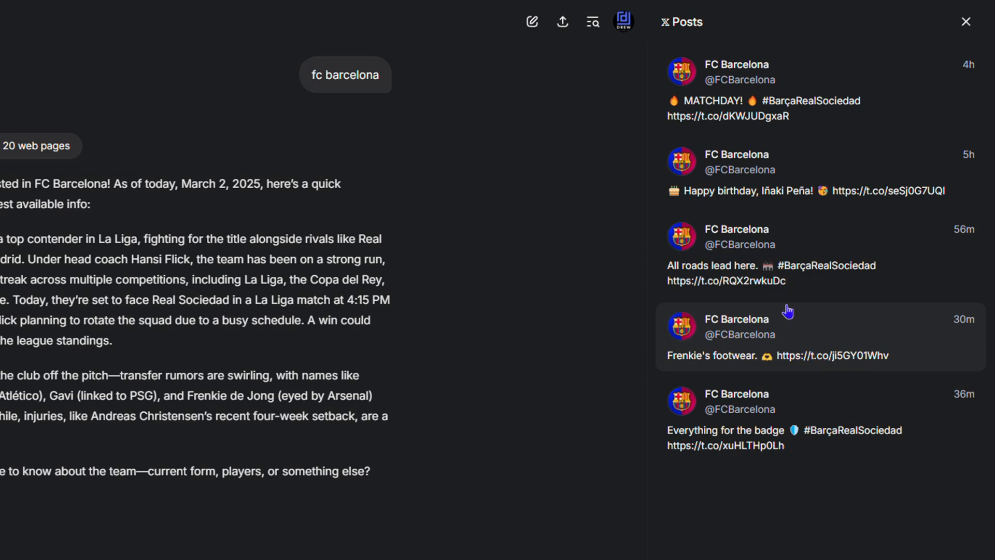
{"action": "mouse_move", "coordinate": [720, 110]}
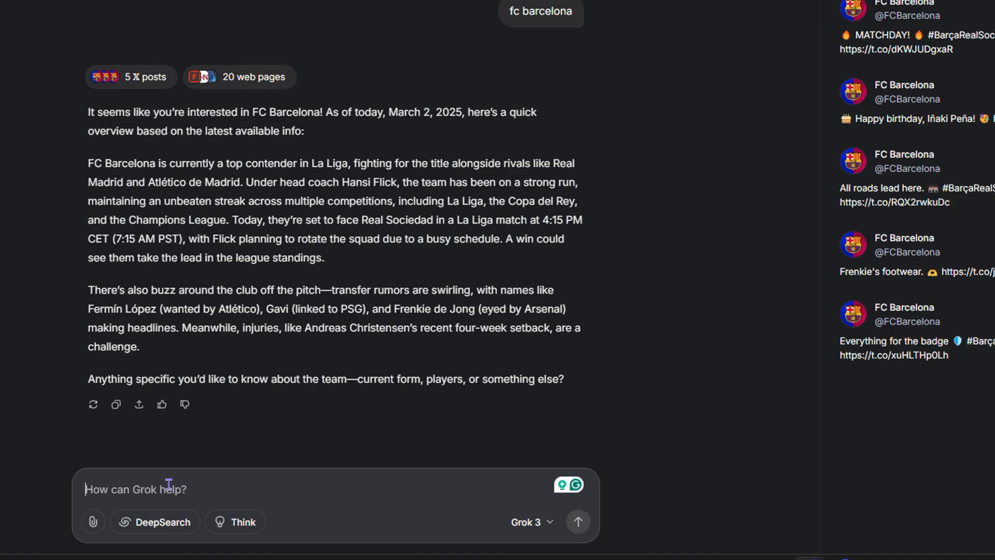
- Ask "what is chatgpt" and read Grok's answer comparing ChatGPT with Grok
{"action": "type", "text": "w"}
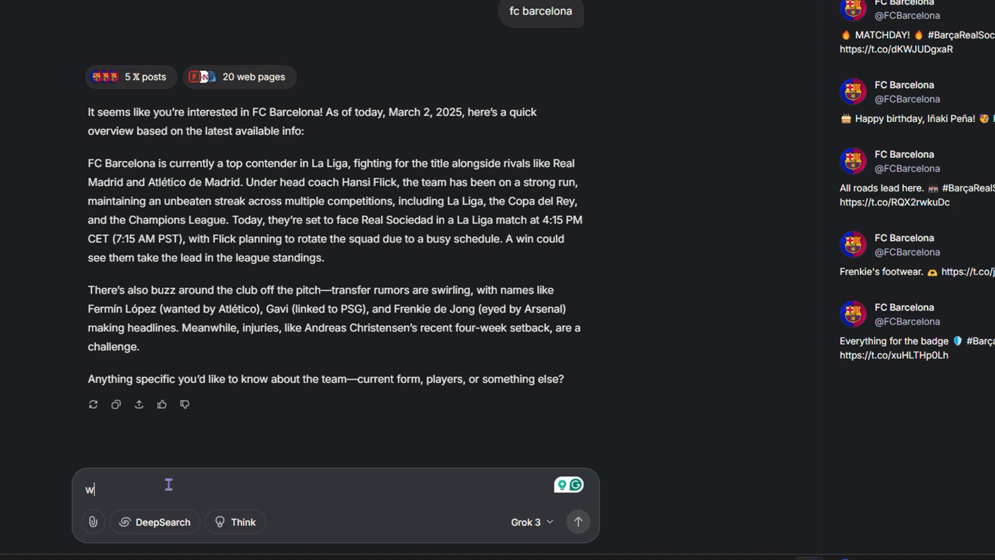
{"action": "type", "text": "what is chatg"}
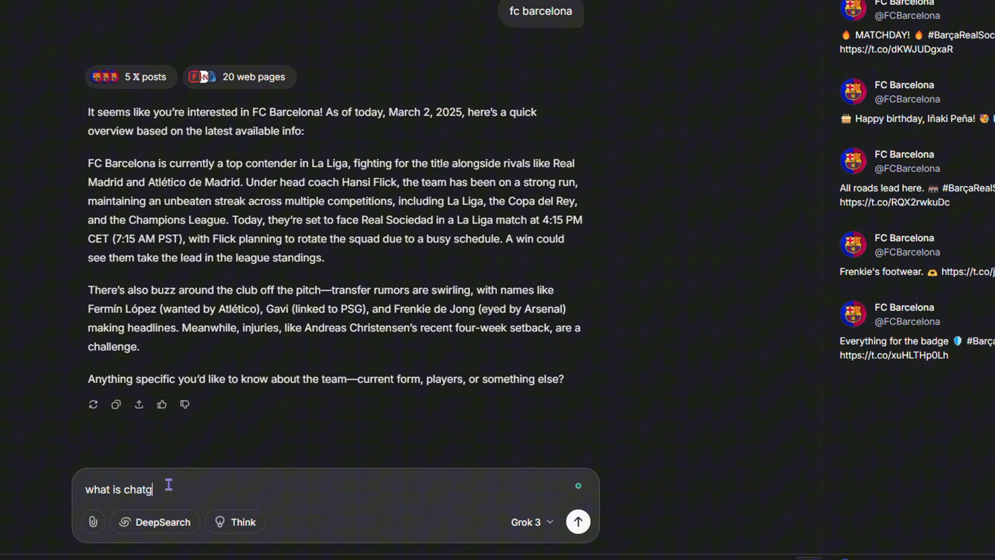
{"action": "left_click", "coordinate": [578, 521]}
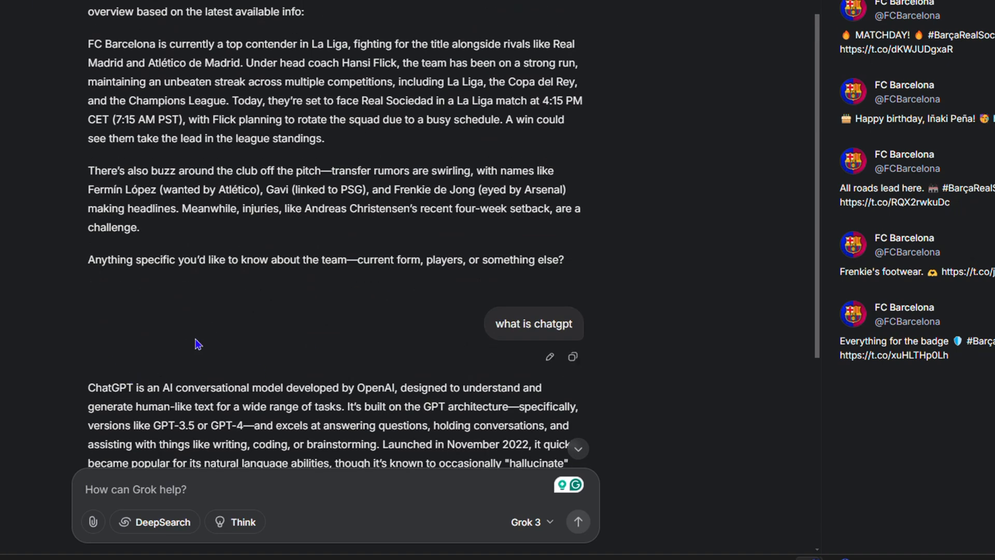
{"action": "mouse_move", "coordinate": [151, 312]}
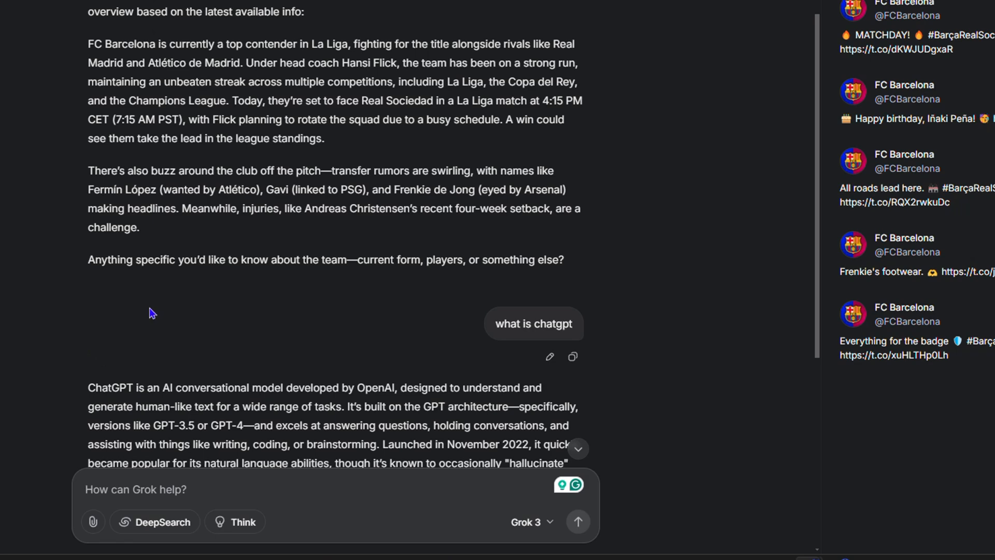
{"action": "mouse_move", "coordinate": [259, 305]}
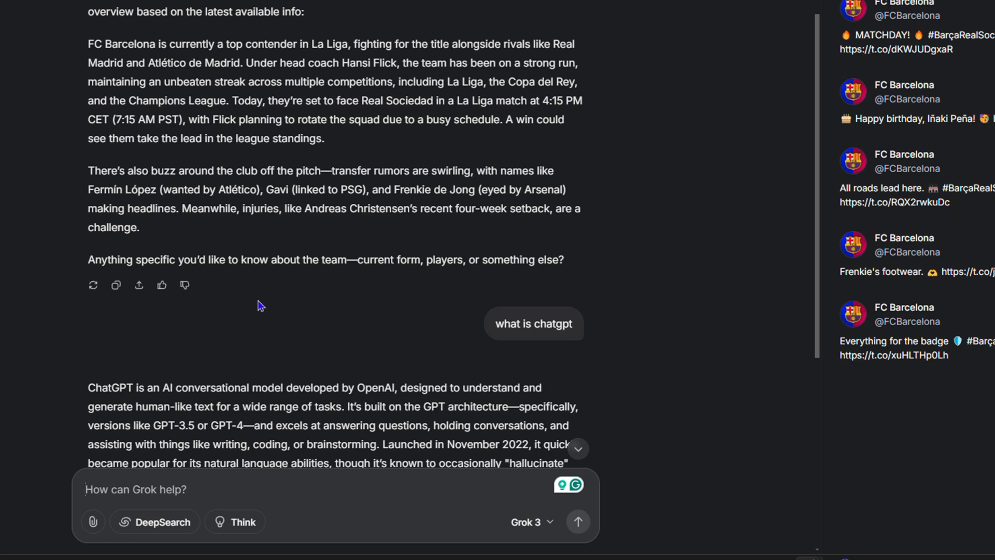
{"action": "scroll", "scroll_direction": "down", "scroll_amount": 3}
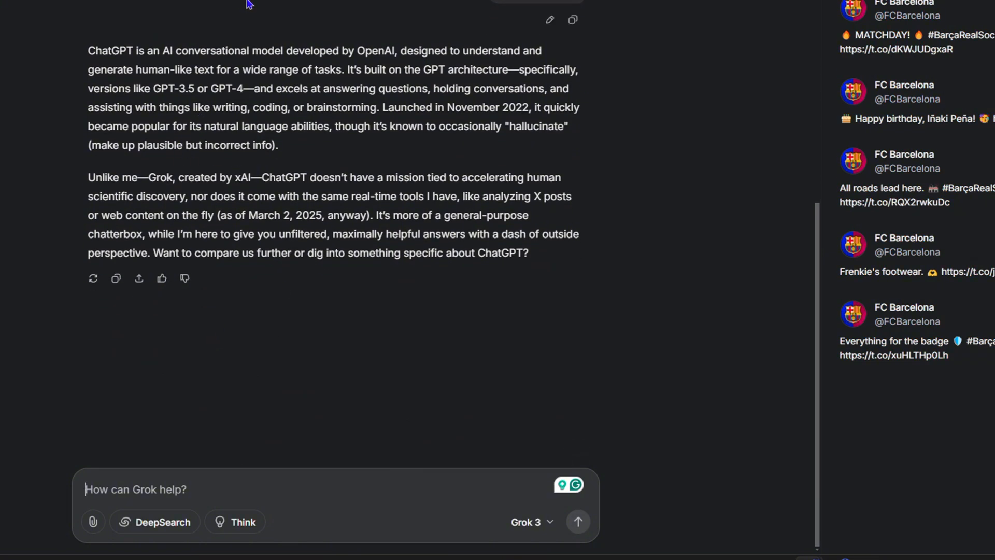
{"action": "mouse_move", "coordinate": [199, 490]}
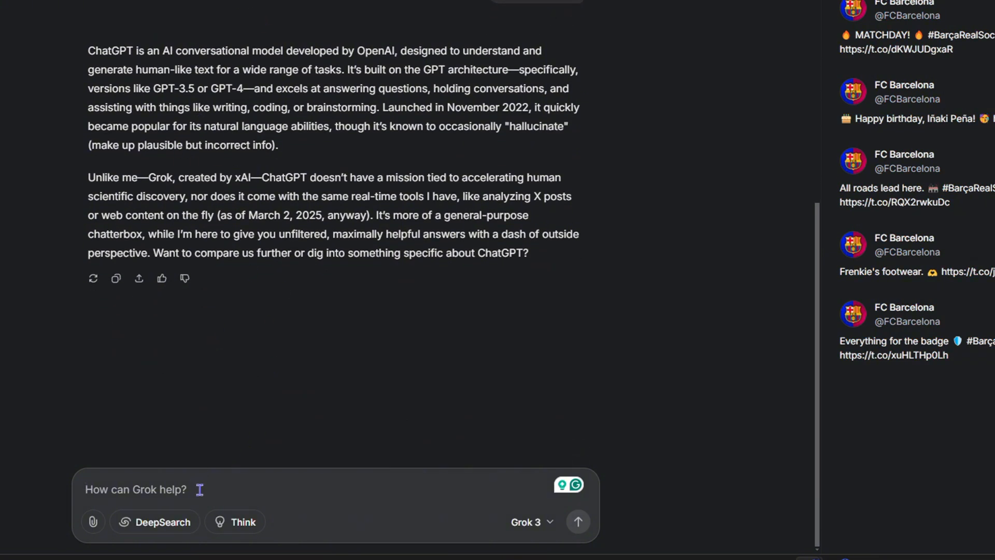
- Ask "elon musk" and get a rundown of his companies, government role and recent news
{"action": "type", "text": "elon"}
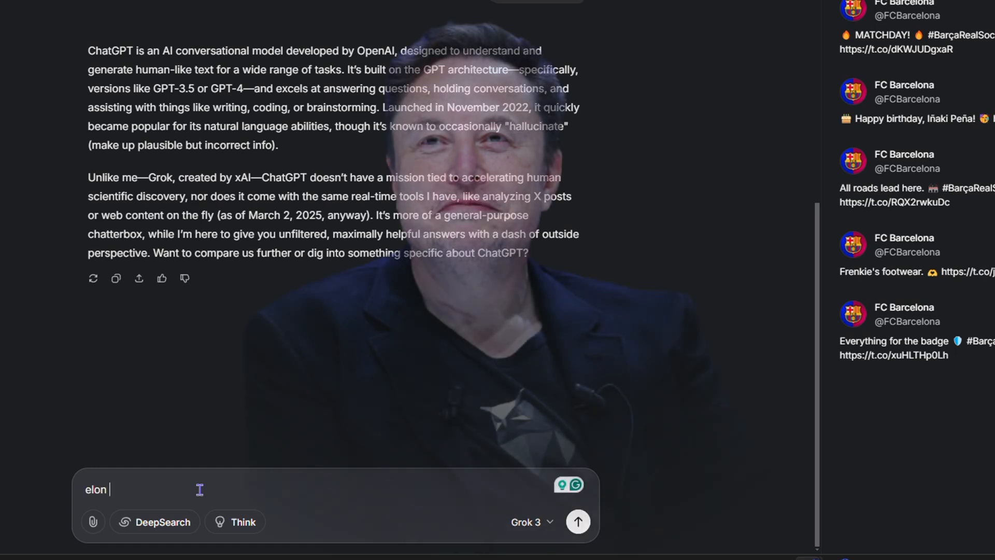
{"action": "type", "text": "musk"}
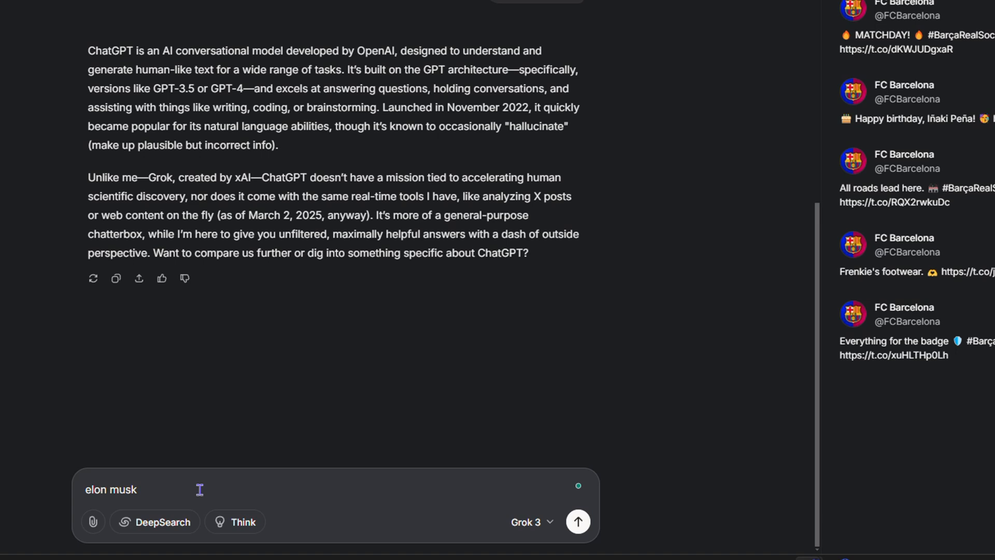
{"action": "left_click", "coordinate": [578, 521]}
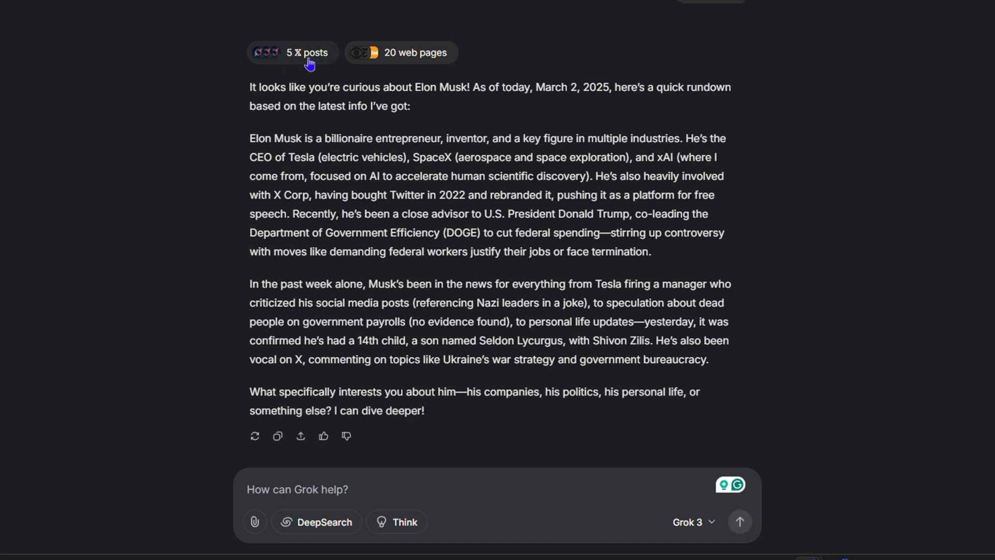
{"action": "mouse_move", "coordinate": [305, 52]}
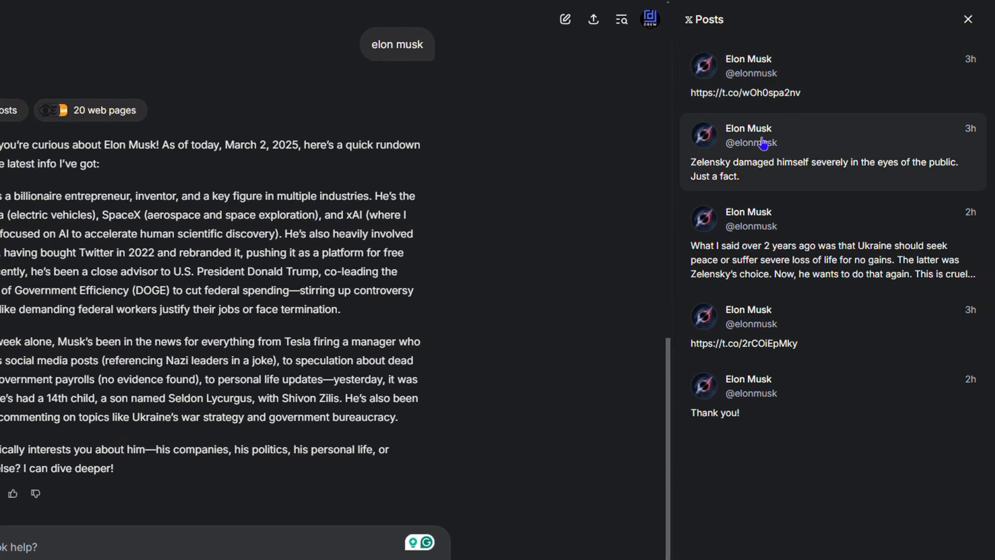
{"action": "mouse_move", "coordinate": [908, 142]}
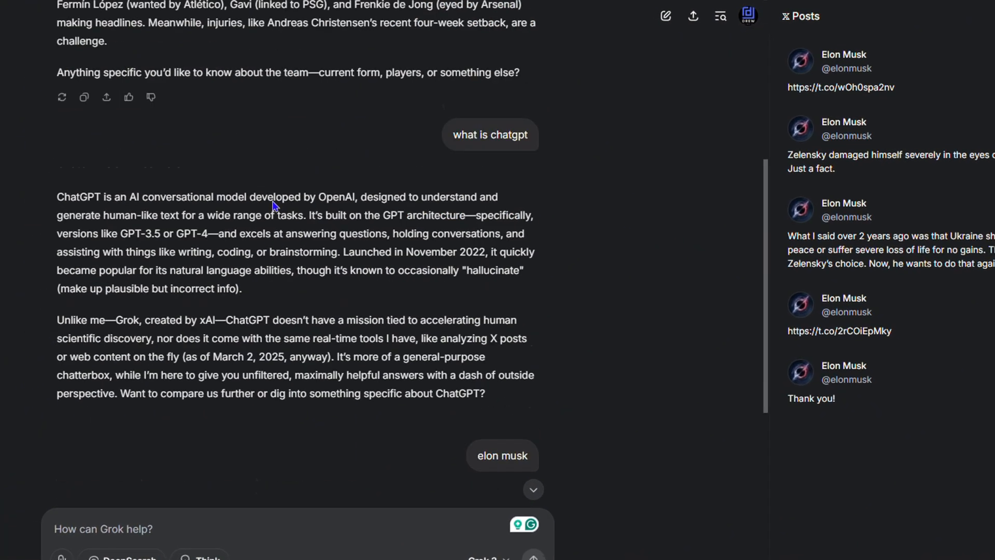
- Ask "what is grok 3" and get an answer on the model, DeepSearch and access options
{"action": "scroll", "scroll_direction": "down", "scroll_amount": 3}
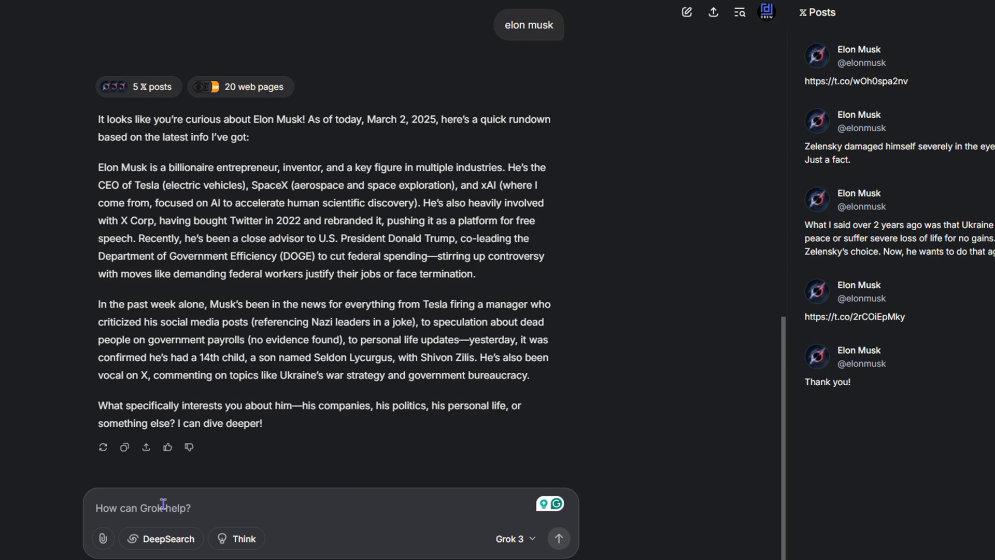
{"action": "type", "text": "what i"}
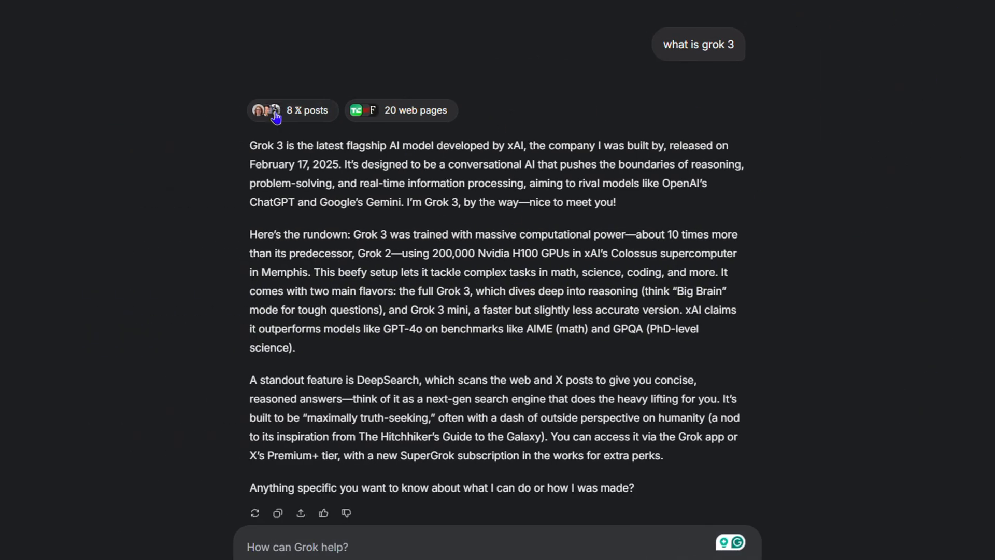
- Show the 8 X posts behind the Grok 3 answer and look through users' opinions
{"action": "left_click", "coordinate": [293, 110]}
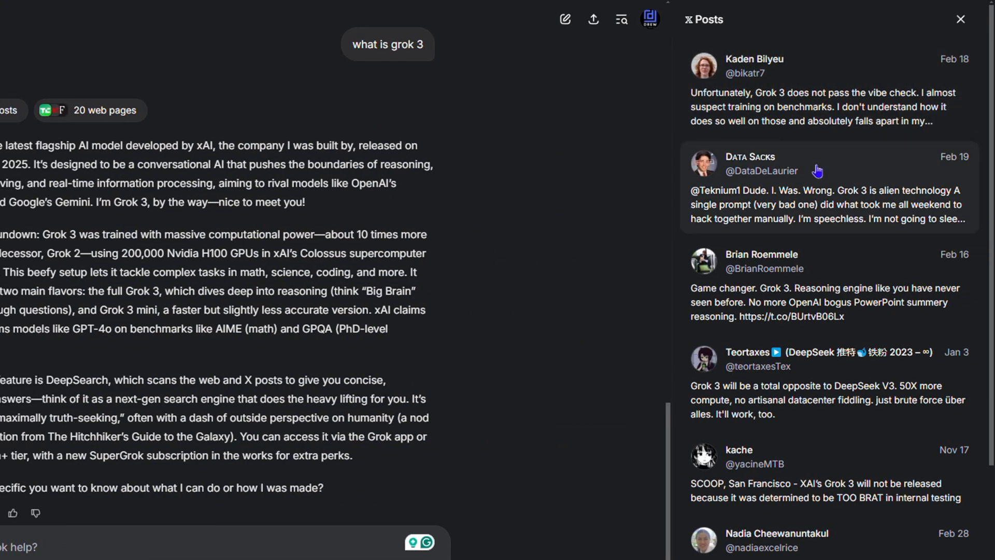
{"action": "scroll", "scroll_direction": "down", "scroll_amount": 3}
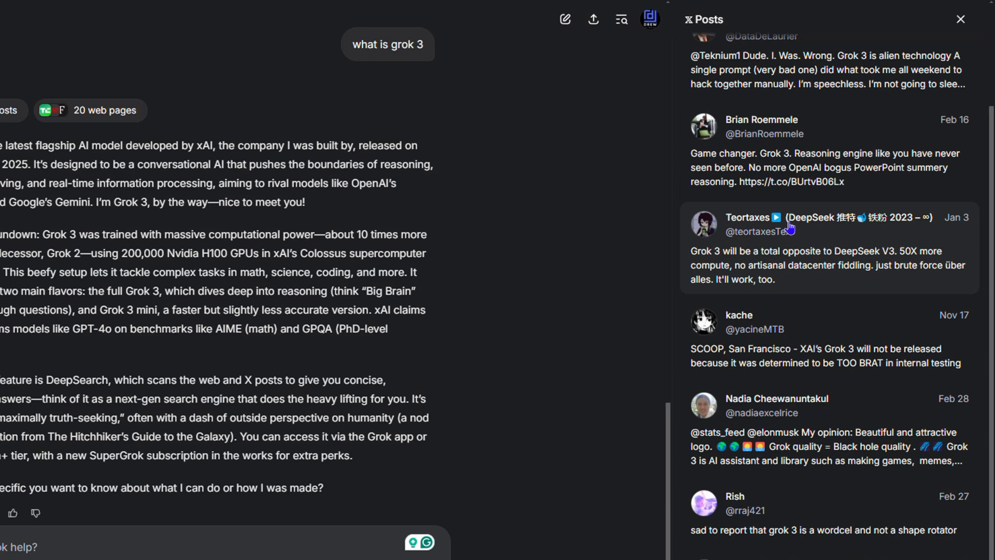
{"action": "scroll", "scroll_direction": "down", "scroll_amount": 3}
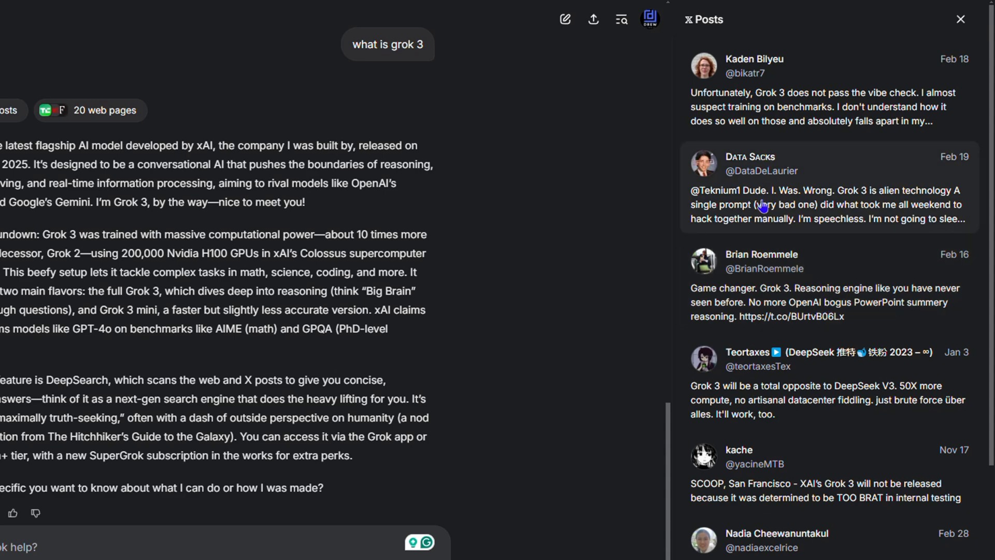
{"action": "mouse_move", "coordinate": [609, 202]}
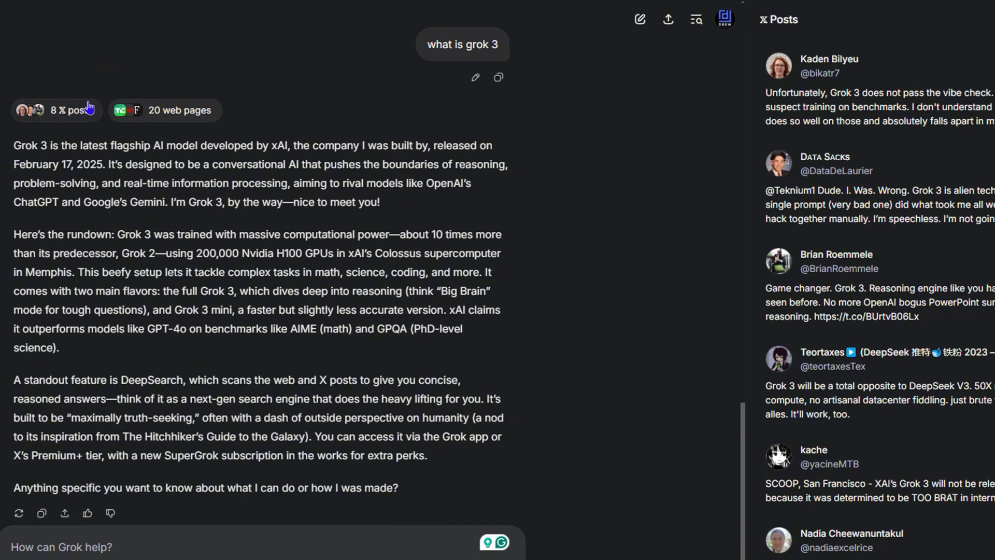
{"action": "mouse_move", "coordinate": [759, 107]}
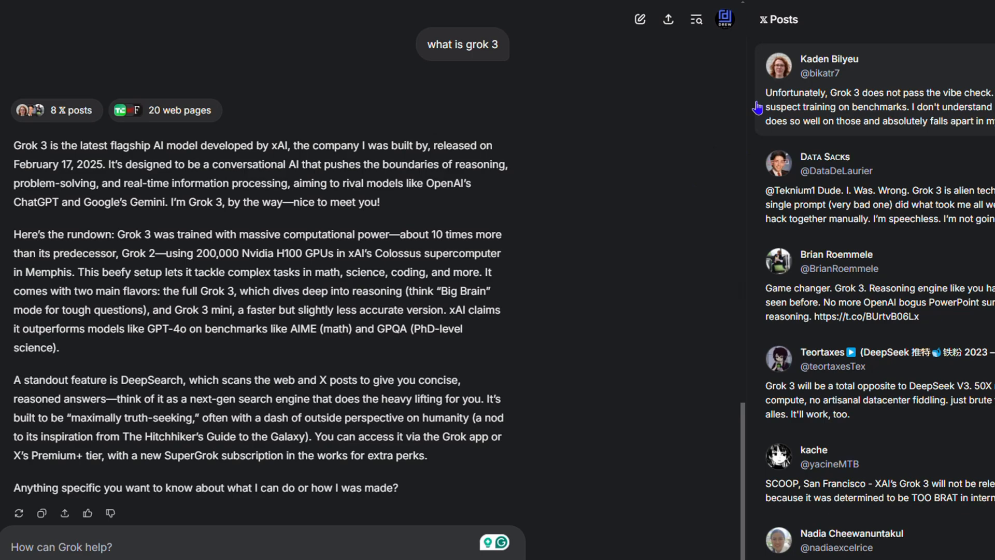
{"action": "scroll", "scroll_direction": "down", "scroll_amount": 3}
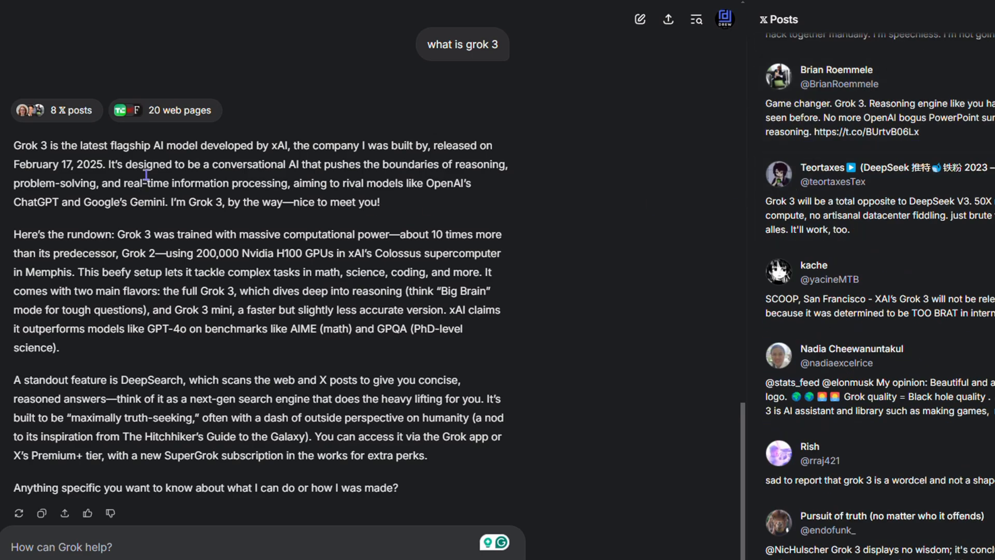